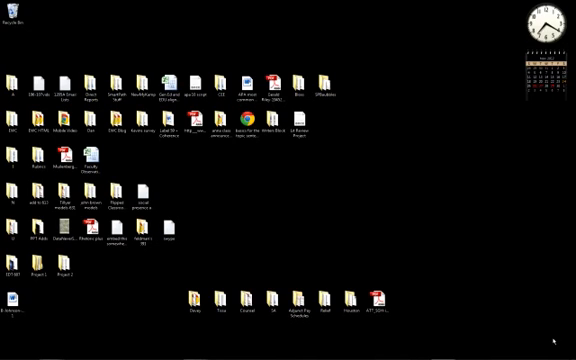
mouse_move(396, 243)
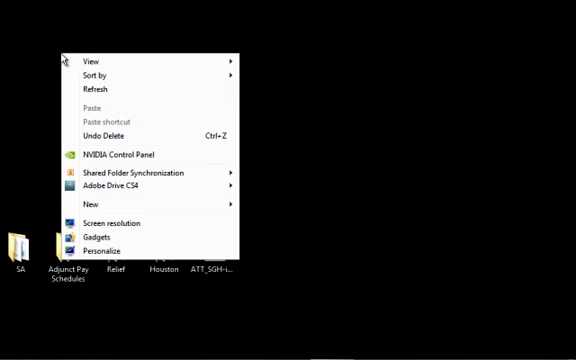
- Create a new desktop folder named EDT607_Week_1
click(91, 205)
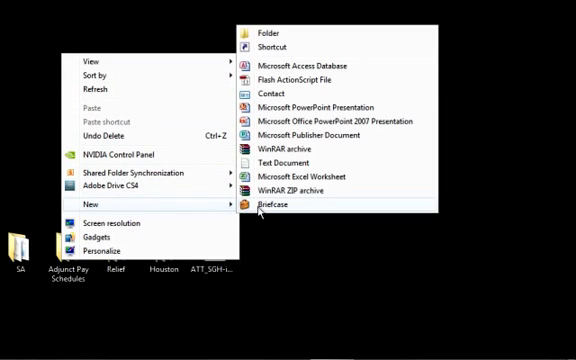
click(261, 33)
text(EDT607_Week)
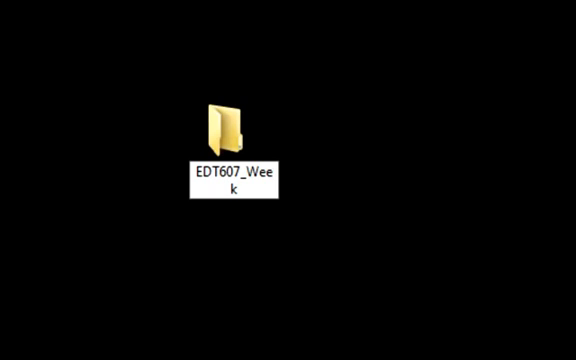
text(_1)
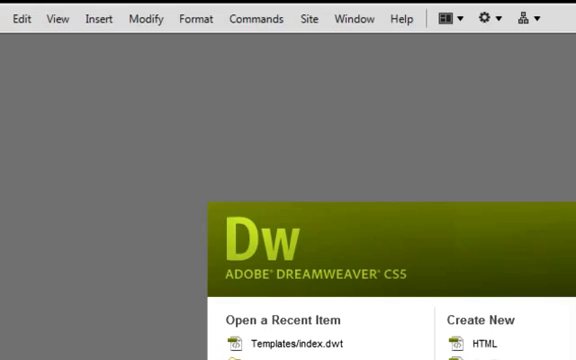
- Start a new Dreamweaver site named EDT607_Week1_HTML_Page
click(308, 18)
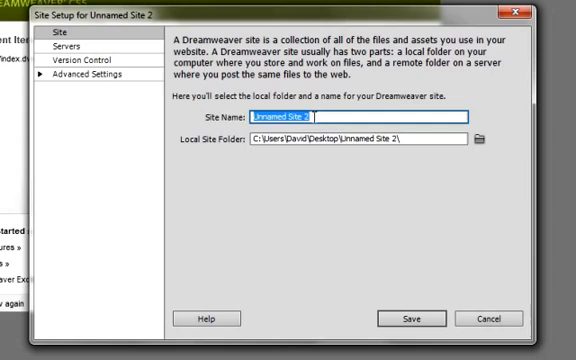
text(E)
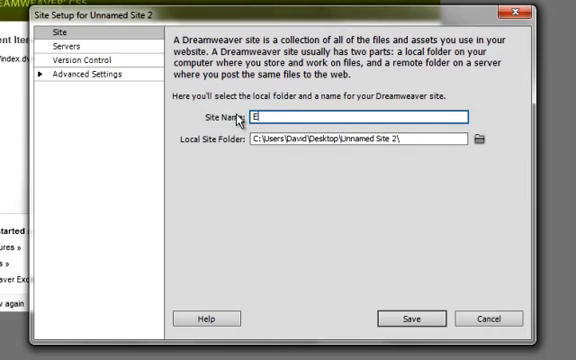
text(DT)
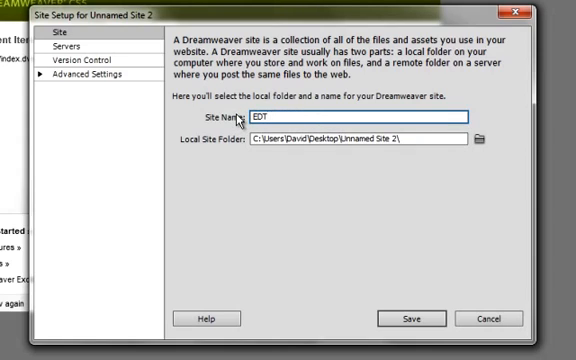
text(607_Week1)
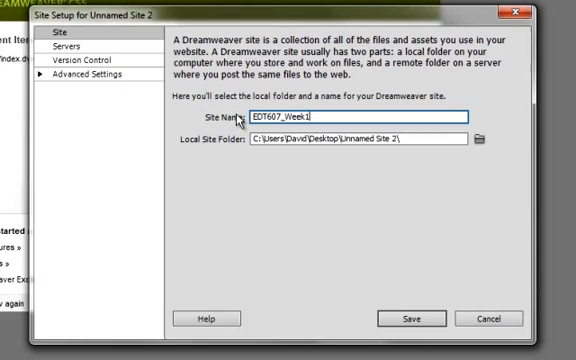
text(_HTML_Page)
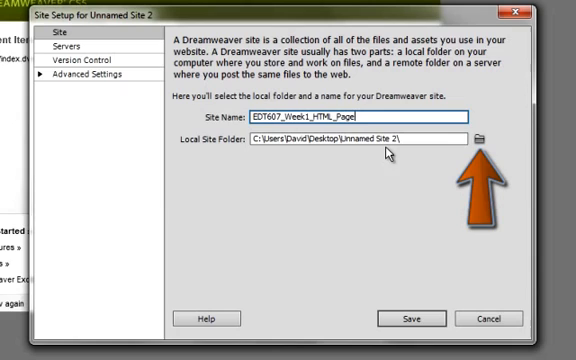
mouse_move(465, 143)
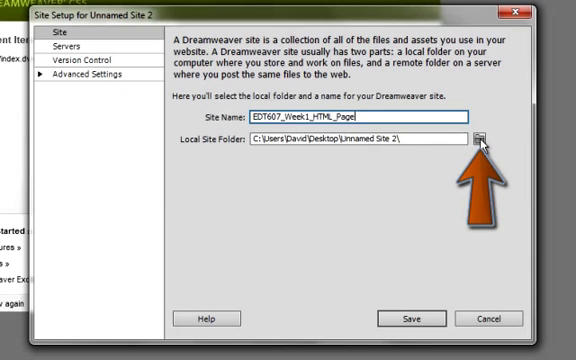
- Set the desktop EDT607_Week_1 folder as the site's local root folder
click(482, 138)
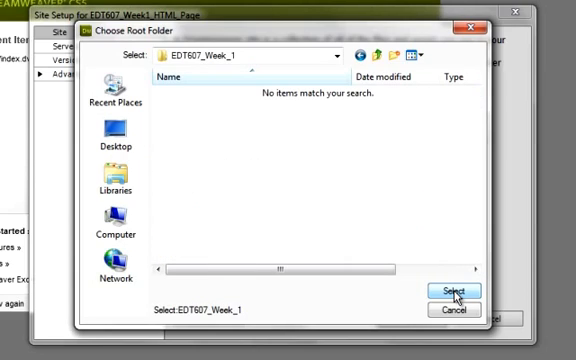
click(451, 291)
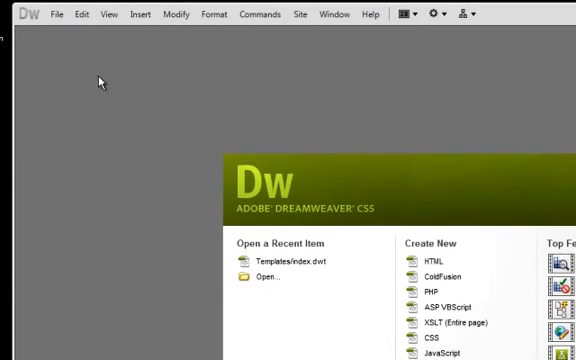
- Bring up the New Document dialog from the File menu
click(62, 14)
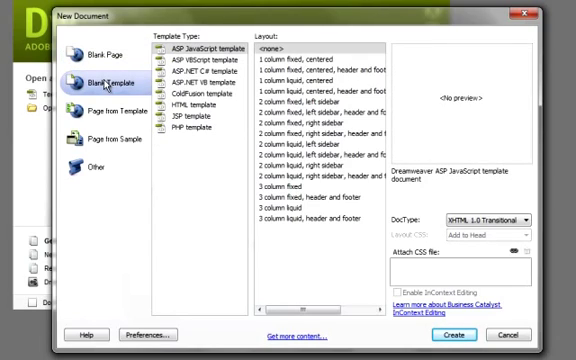
mouse_move(114, 55)
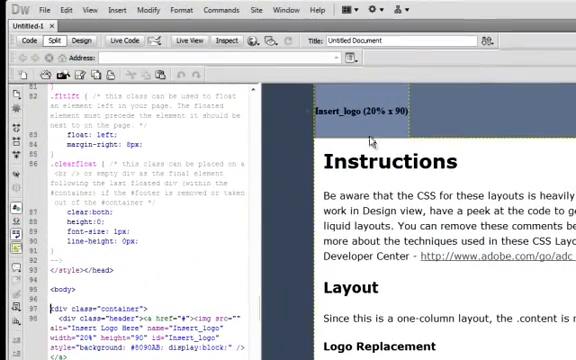
click(82, 43)
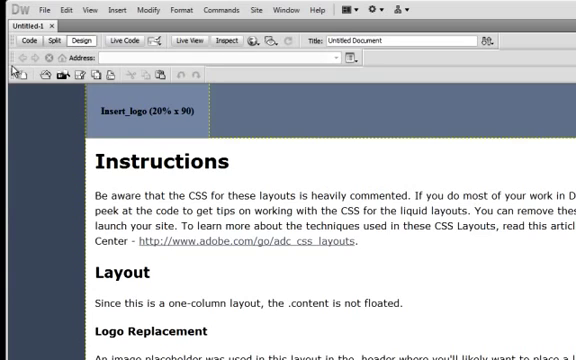
click(51, 42)
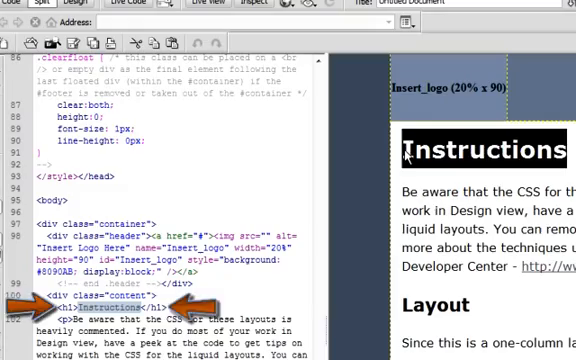
- Change the heading to 'Title, Description, Objectives' and add a paragraph 'Step'
text(Title, Des)
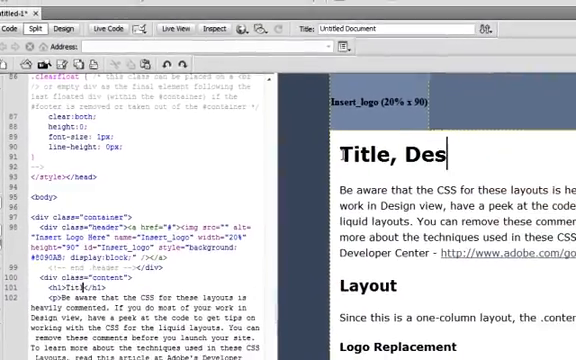
text(cription, O)
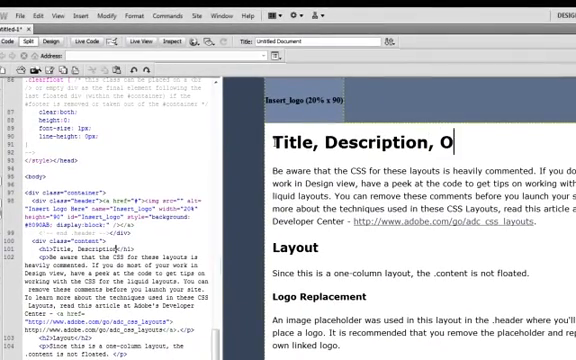
text(bjectives)
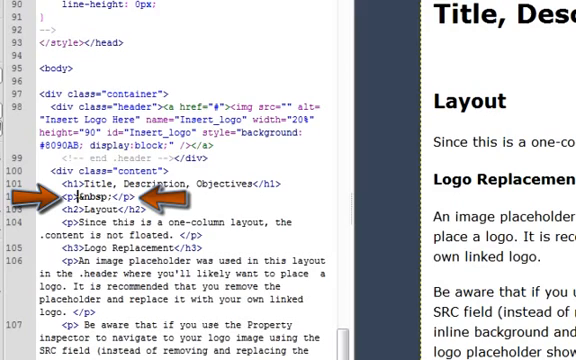
text(Step)
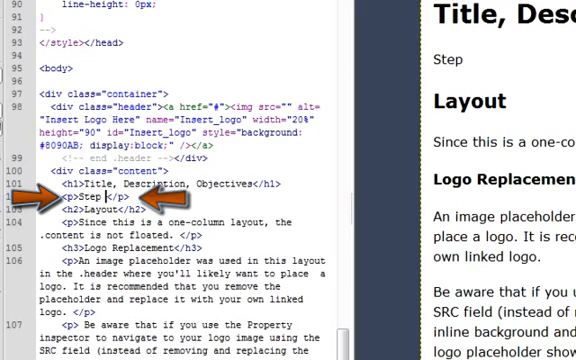